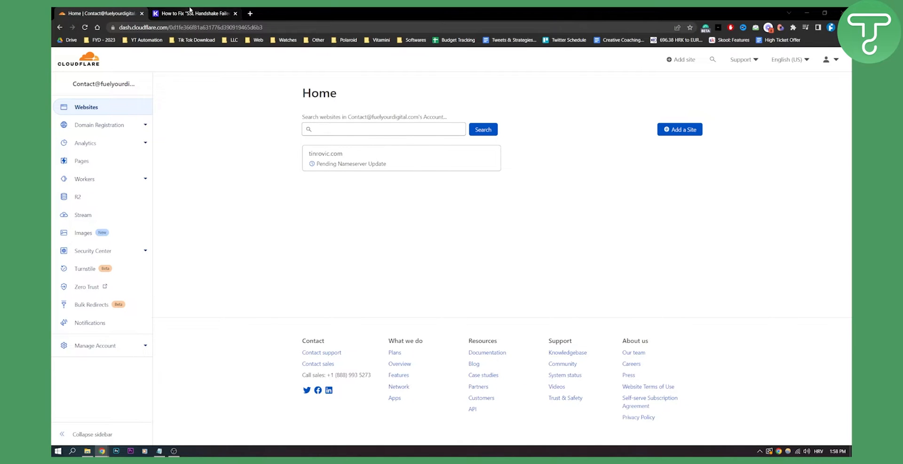
Step: Bring up the SSL handshake guide and scroll past the Error 525 example to the five-fix list
left_click(195, 13)
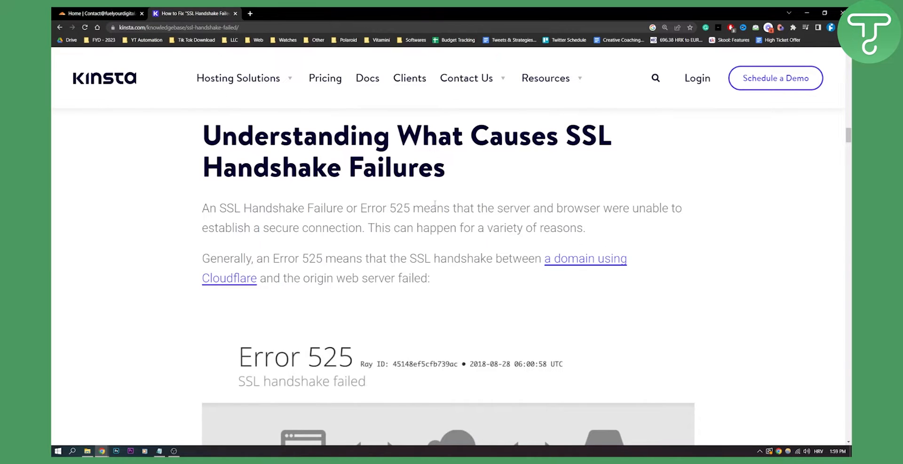
mouse_move(534, 200)
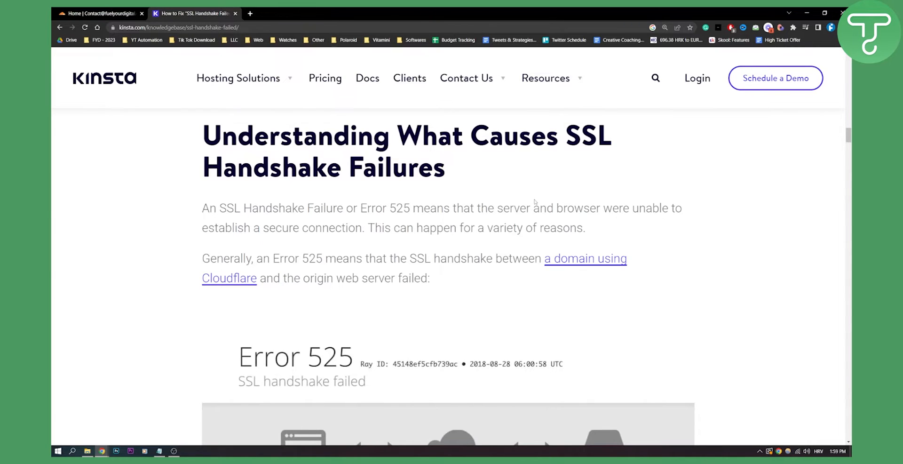
mouse_move(351, 227)
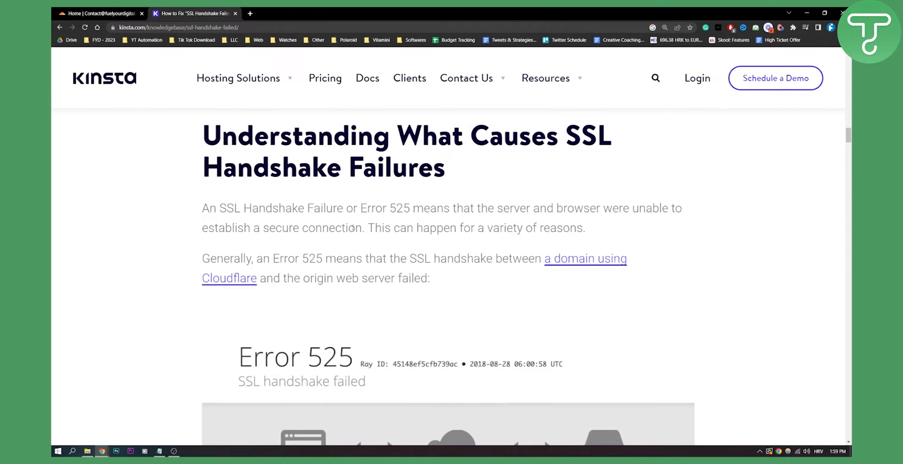
mouse_move(712, 212)
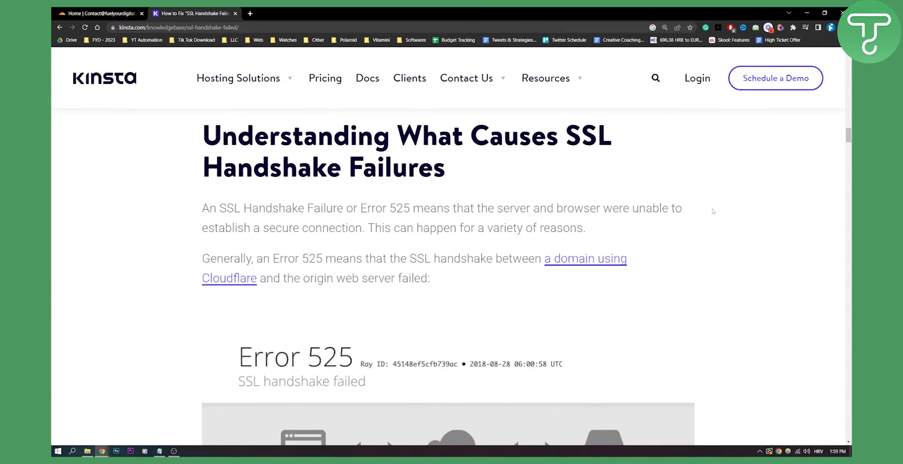
scroll("down", 3)
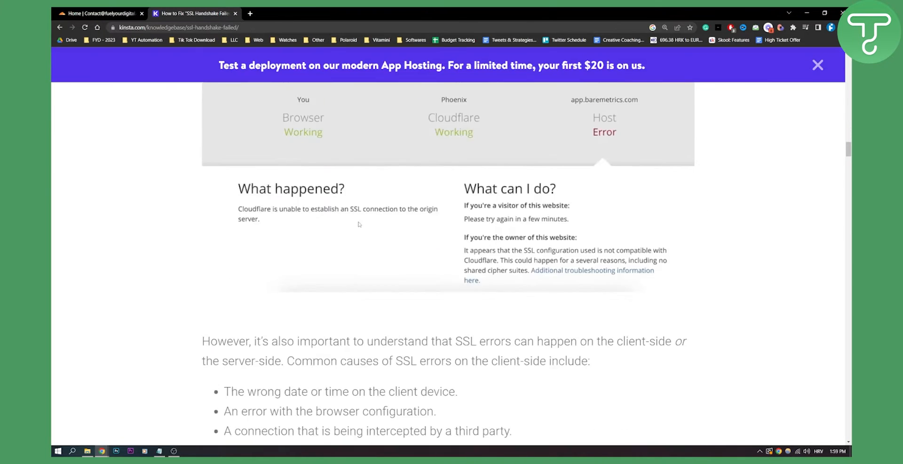
scroll("down", 3)
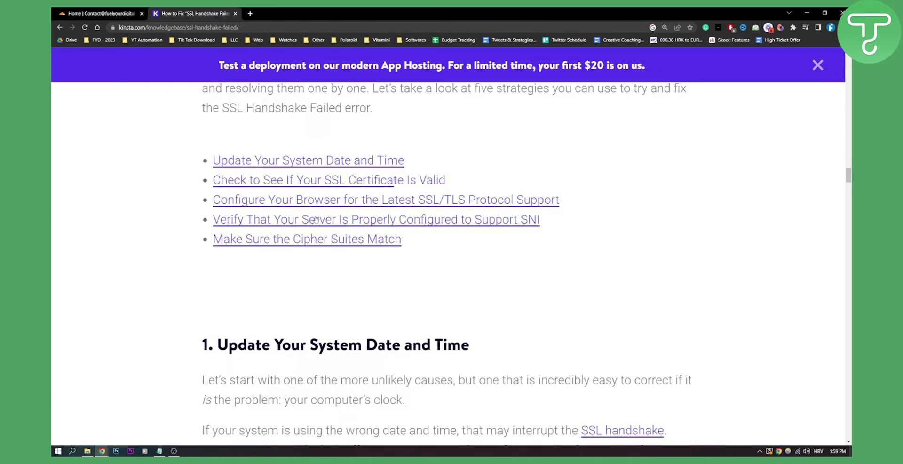
scroll("down", 3)
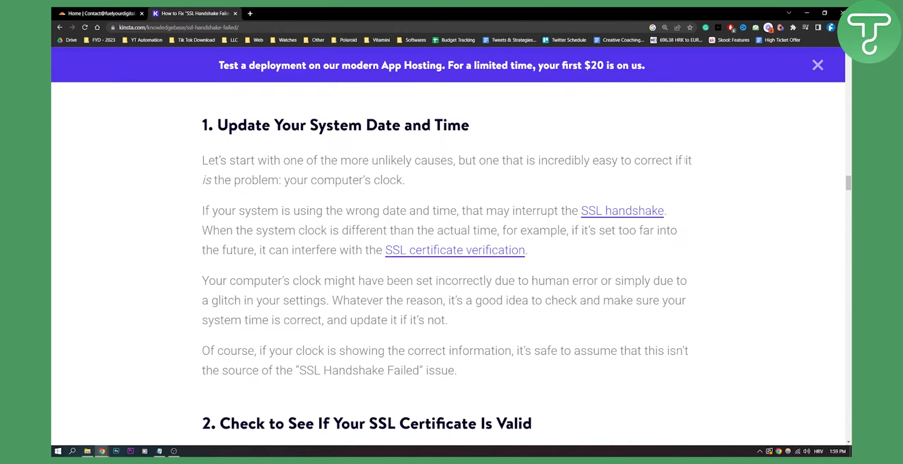
mouse_move(420, 191)
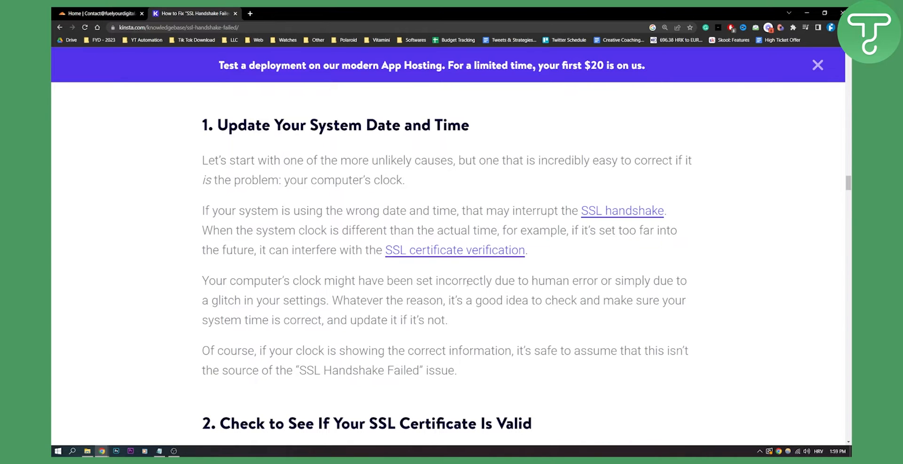
mouse_move(517, 321)
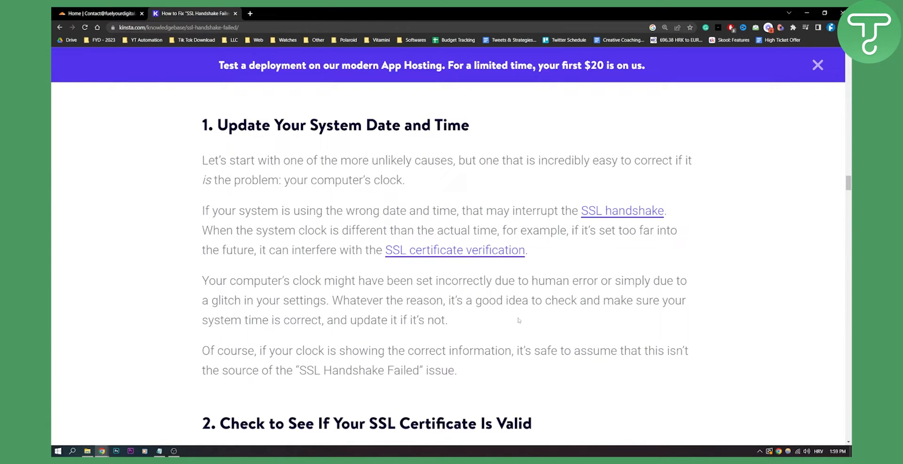
mouse_move(509, 311)
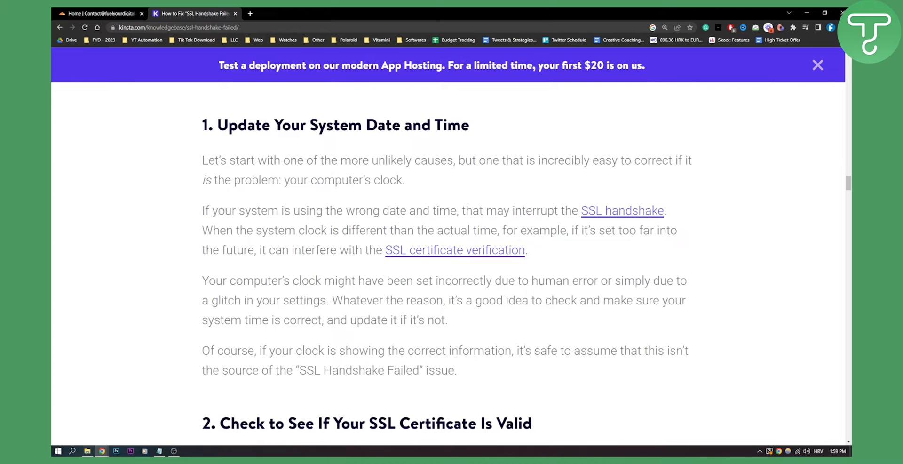
mouse_move(189, 220)
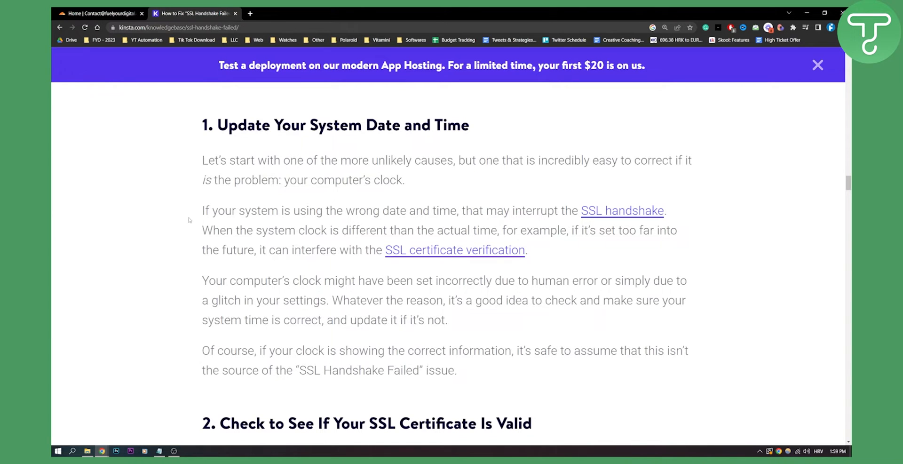
Step: Reach section 2 and open the SSL certificate checker tool link in a new tab
scroll("down", 3)
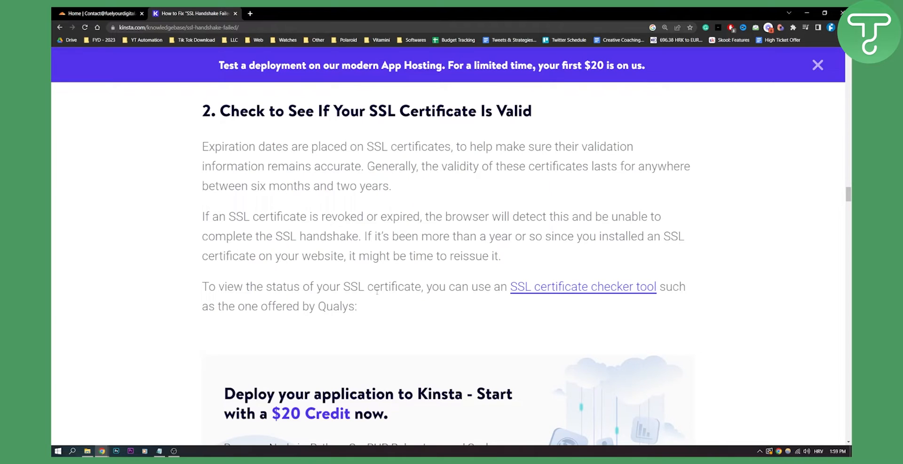
mouse_move(584, 286)
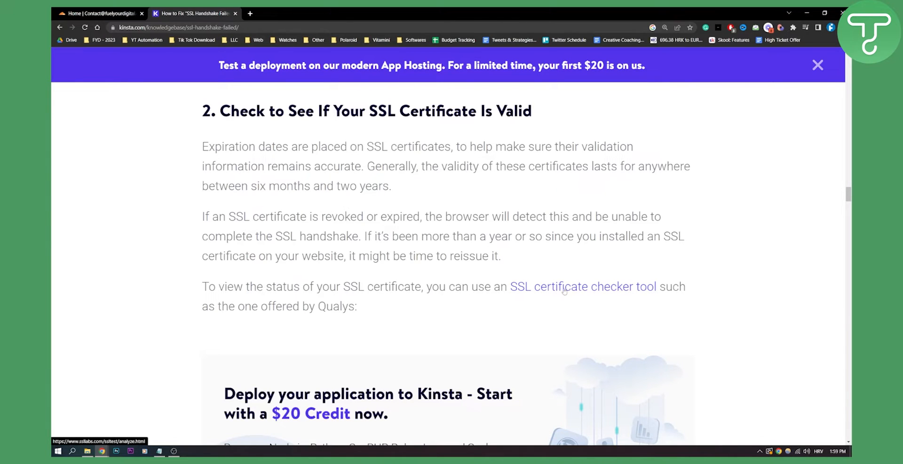
left_click(583, 286)
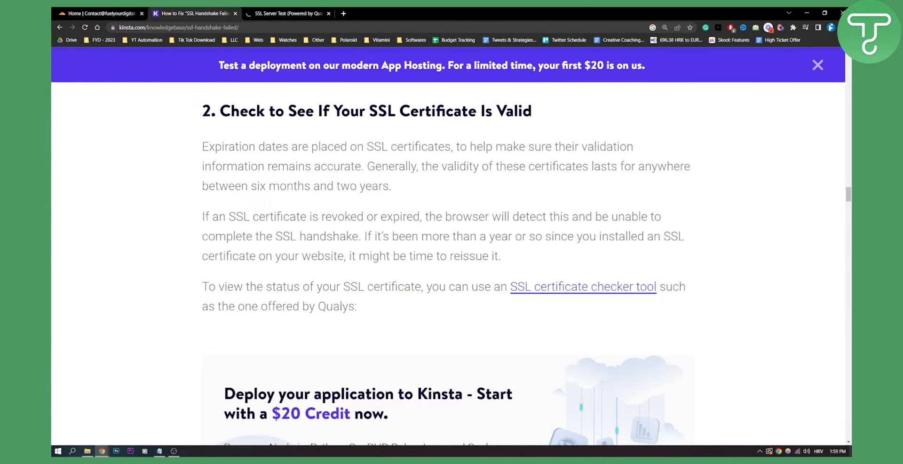
left_click(286, 13)
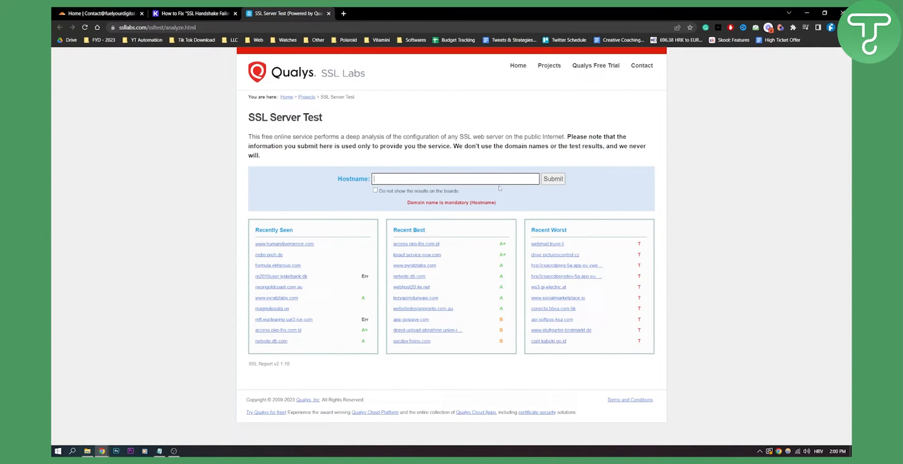
mouse_move(451, 176)
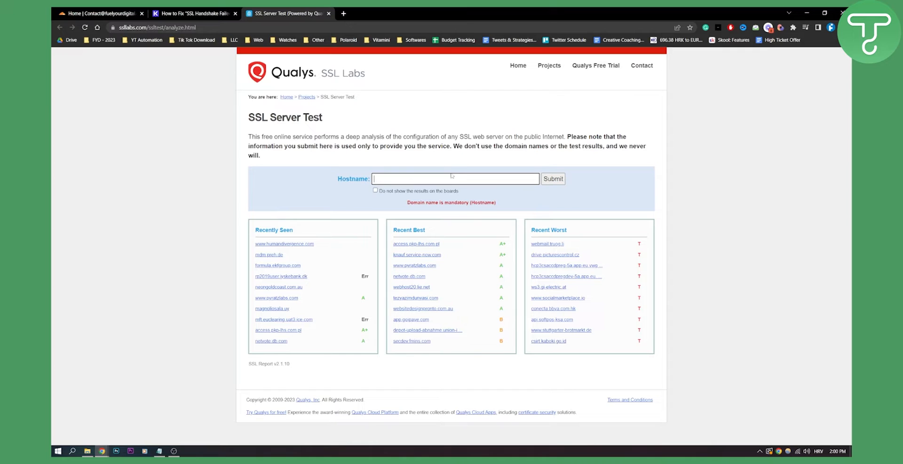
mouse_move(289, 208)
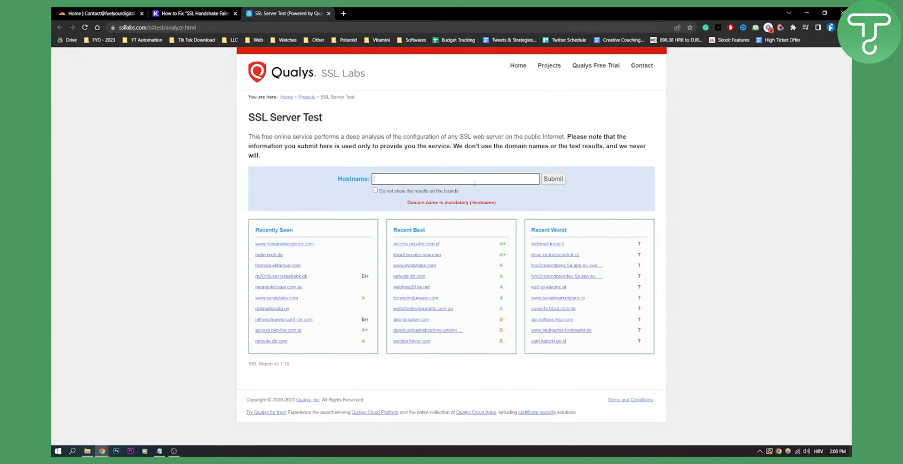
mouse_move(433, 169)
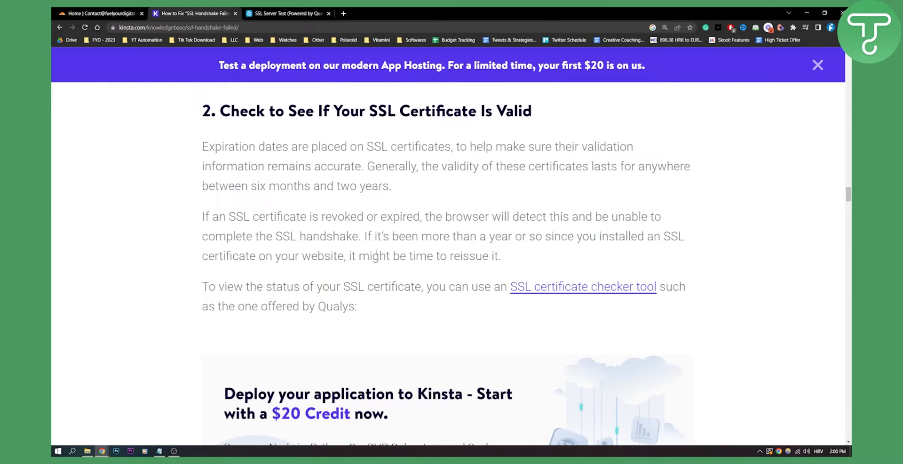
Step: Scroll down to the heading '3. Configure Your Browser for the Latest SSL/TLS Protocol Support'
scroll("down", 3)
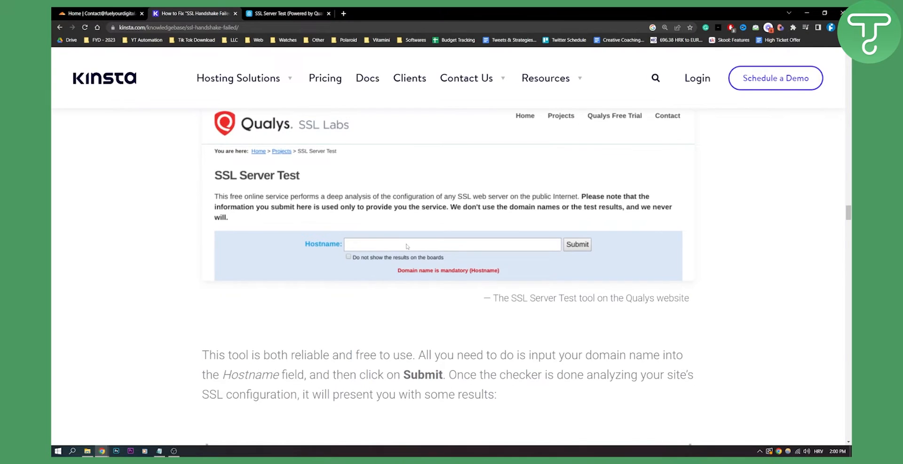
scroll("down", 3)
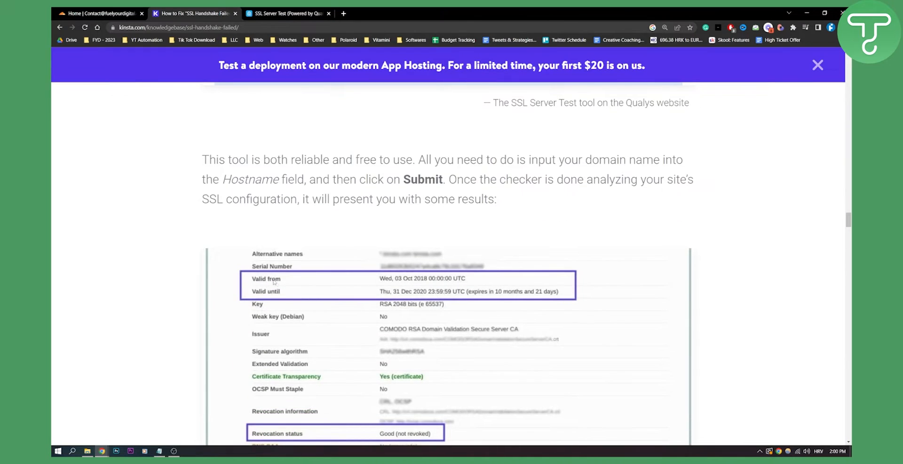
mouse_move(274, 293)
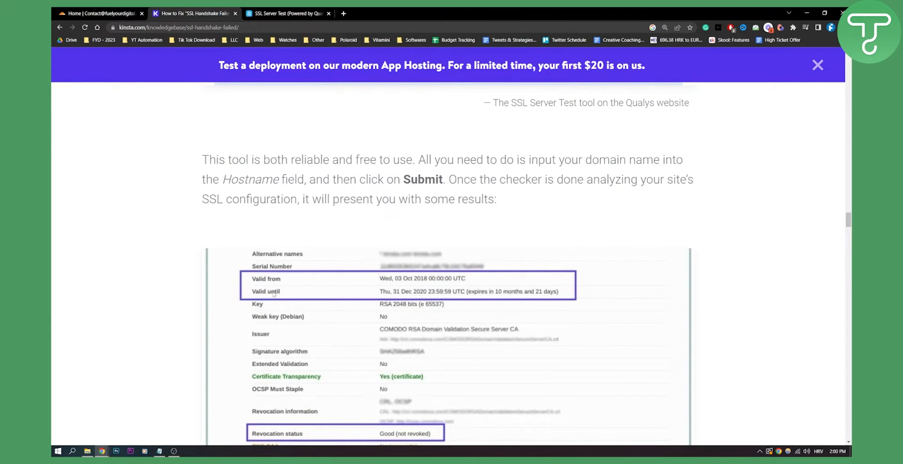
scroll("down", 3)
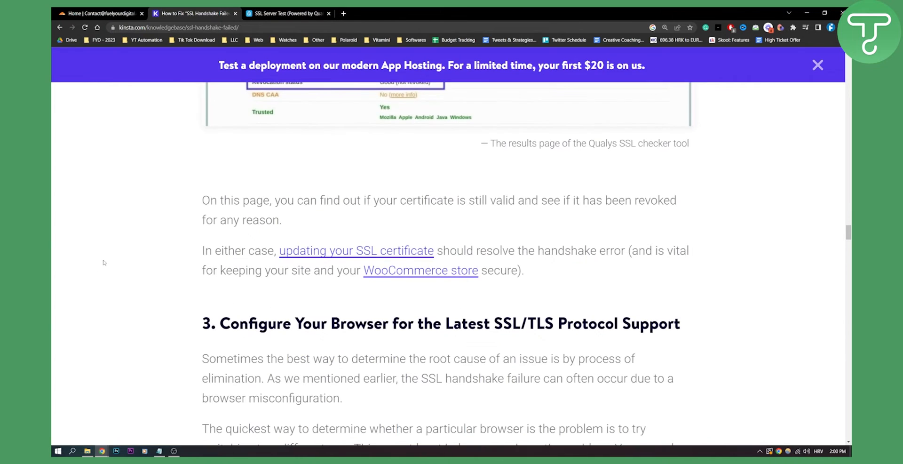
scroll("down", 3)
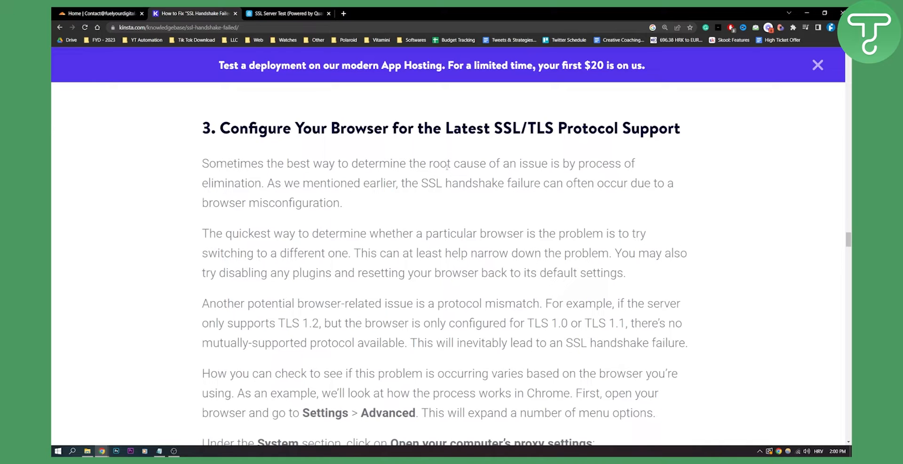
mouse_move(365, 178)
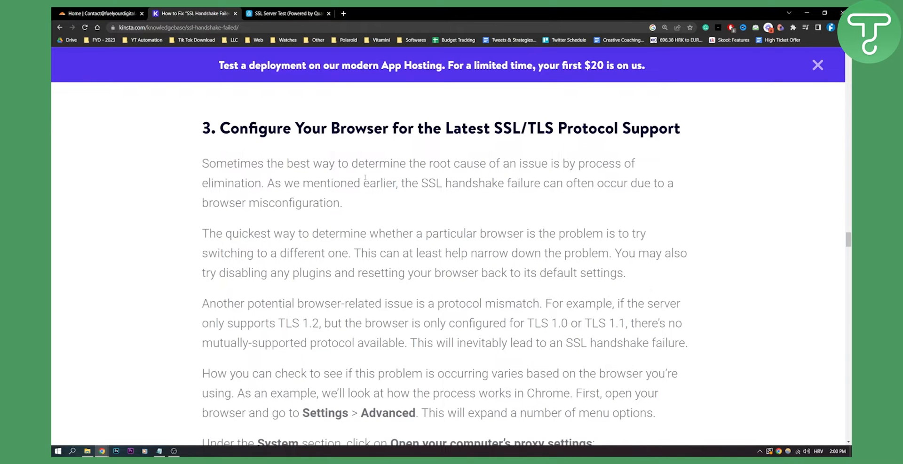
Step: Scroll past the Chrome instructions to the System settings screenshot with proxy settings outlined
scroll("down", 3)
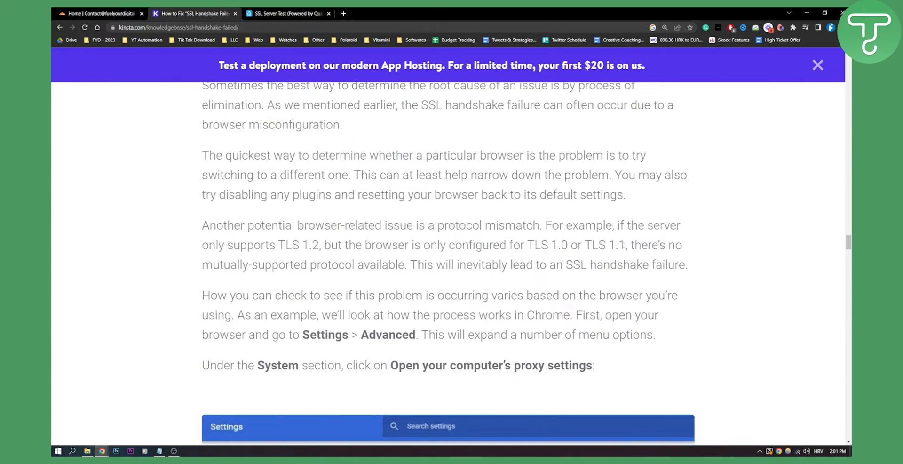
mouse_move(358, 282)
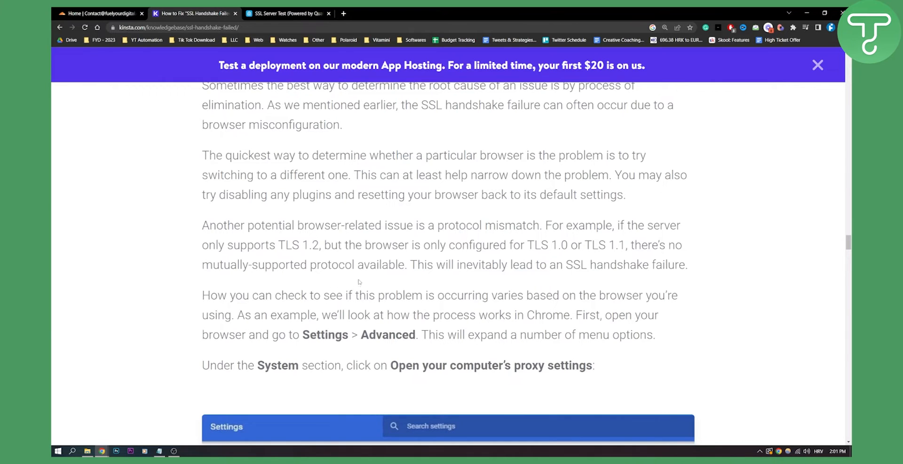
mouse_move(369, 270)
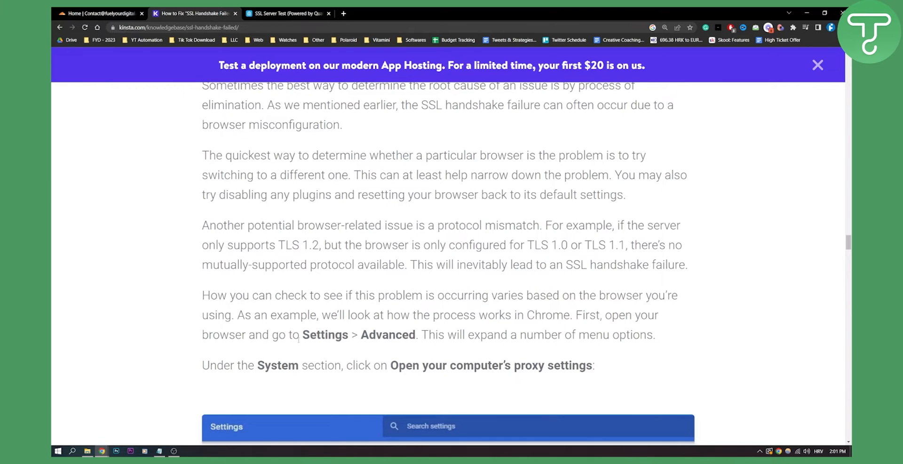
mouse_move(494, 352)
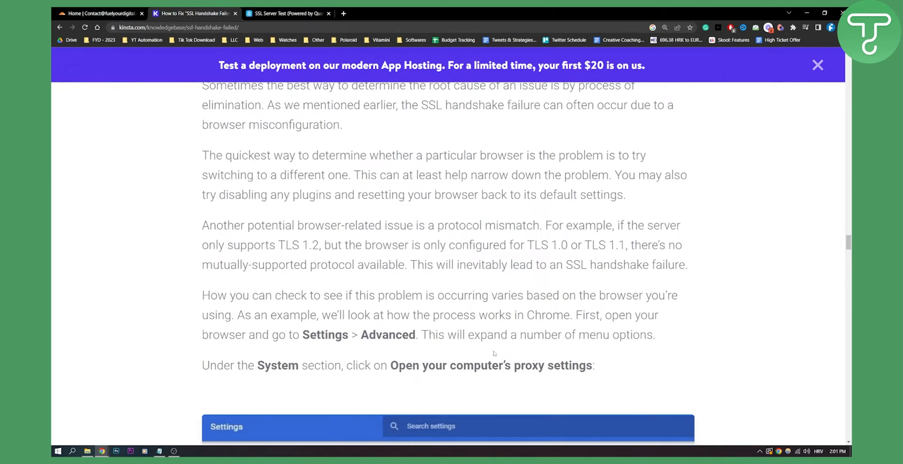
mouse_move(192, 294)
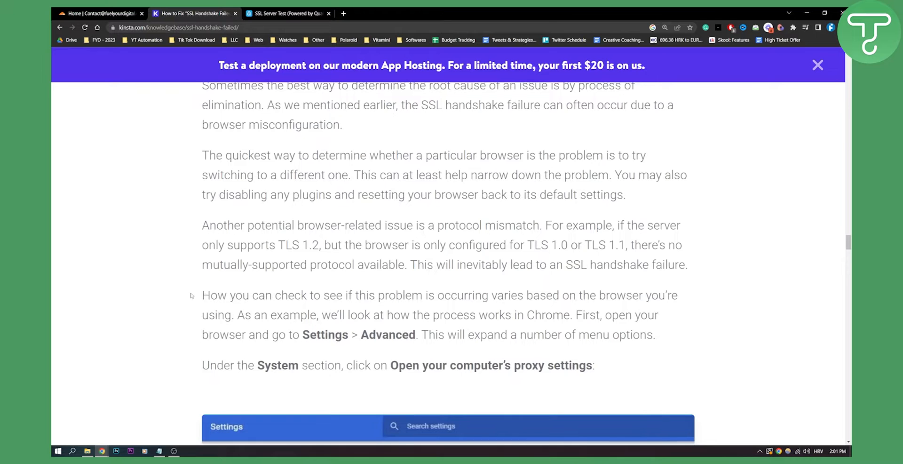
scroll("down", 3)
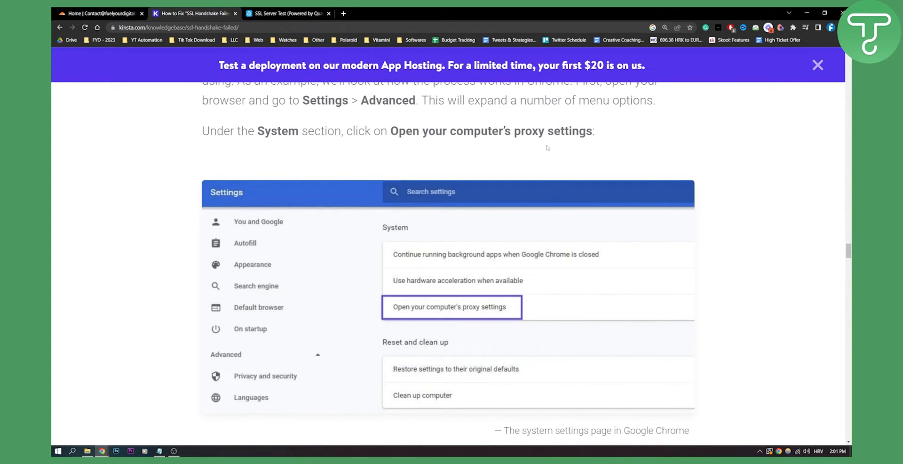
mouse_move(452, 314)
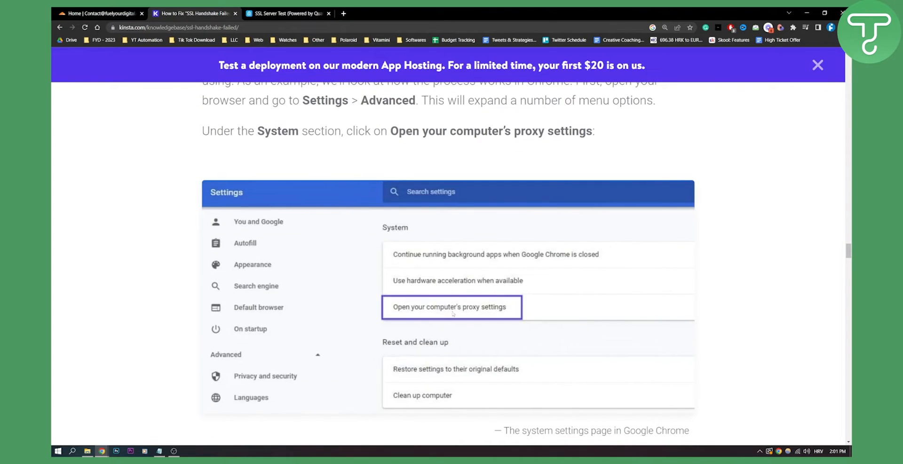
Step: Scroll through the Internet Properties screenshot and the TLS checkbox advice
scroll("down", 3)
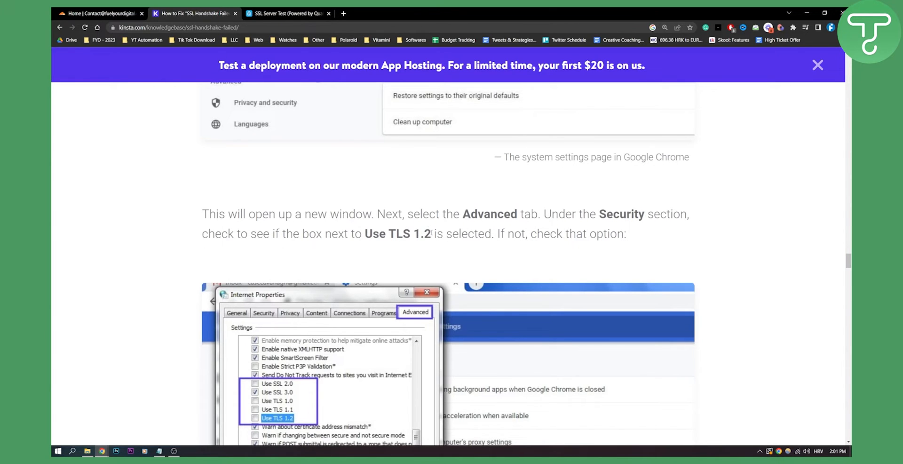
scroll("down", 3)
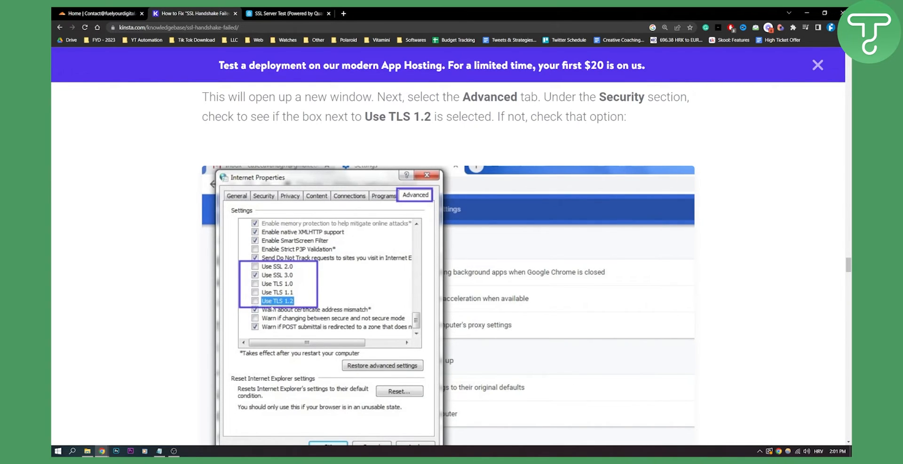
scroll("down", 3)
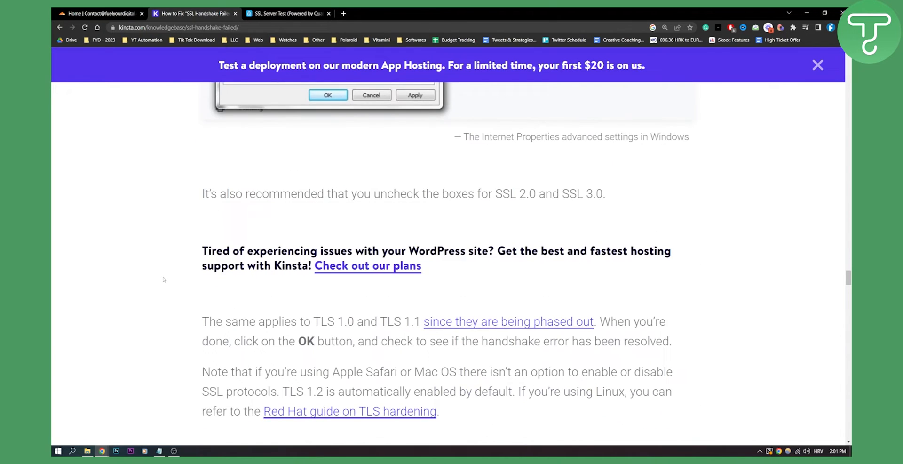
scroll("down", 3)
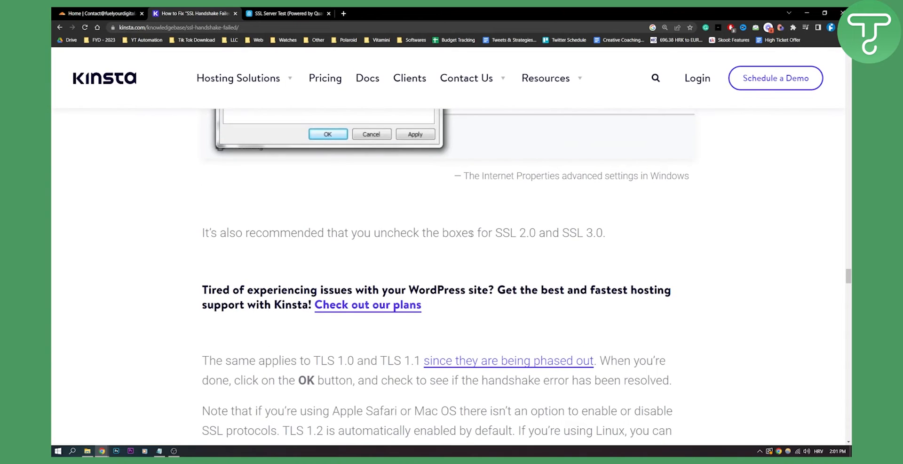
scroll("up", 3)
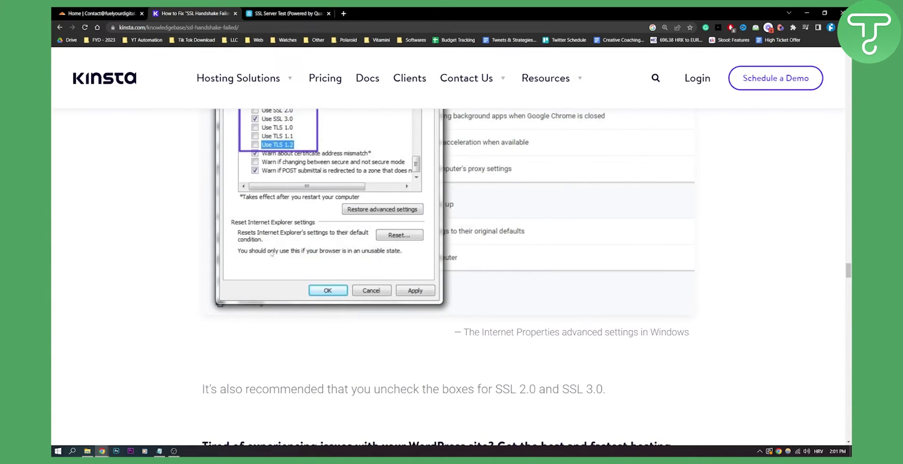
Step: Continue through section 4 on SNI support to the SSL Labs A+ summary screenshot
scroll("down", 3)
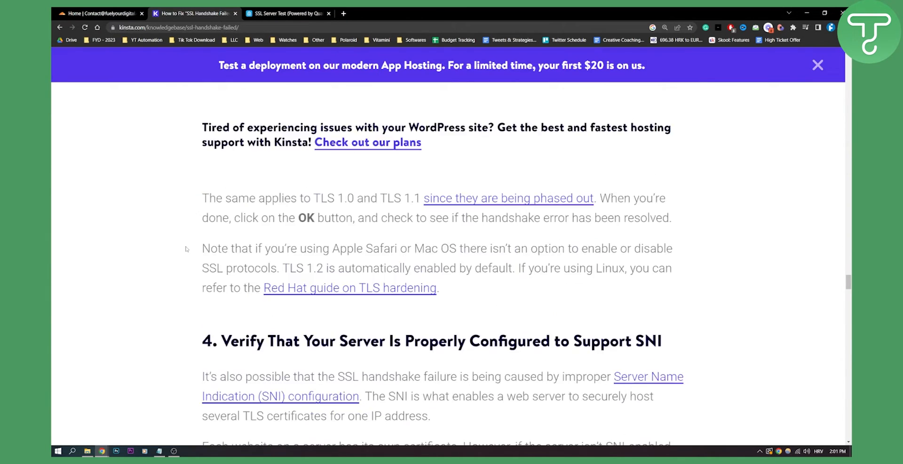
scroll("down", 3)
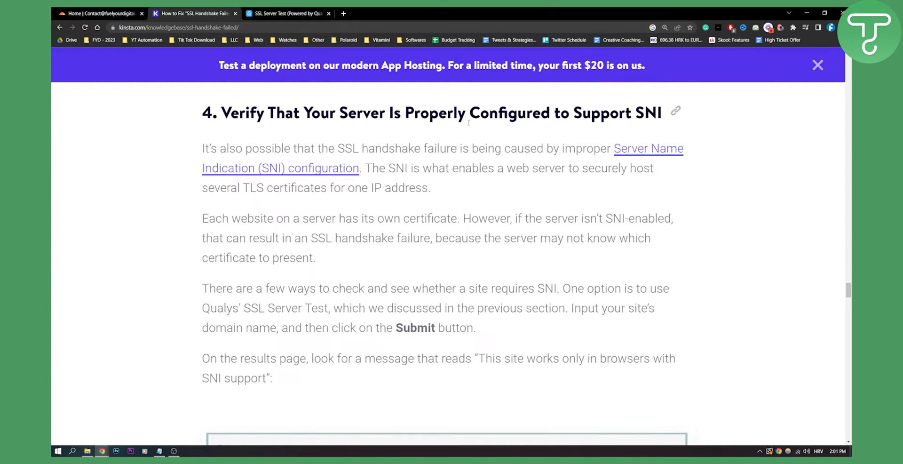
mouse_move(280, 167)
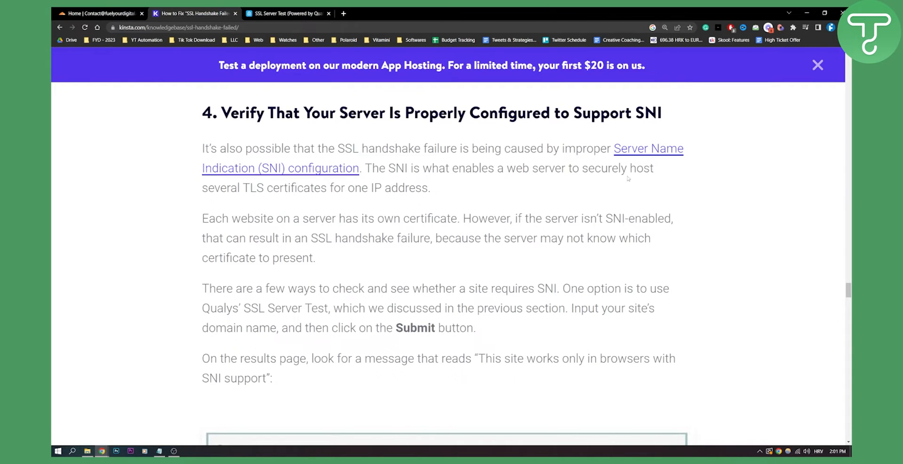
mouse_move(320, 192)
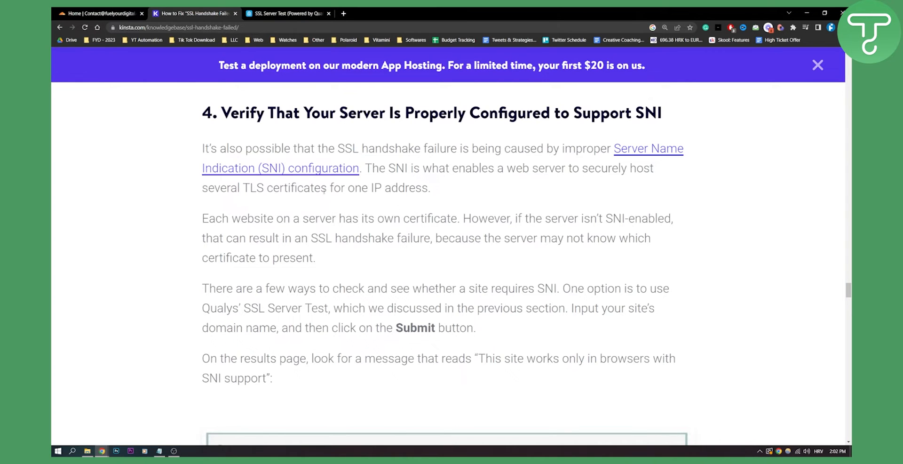
scroll("down", 3)
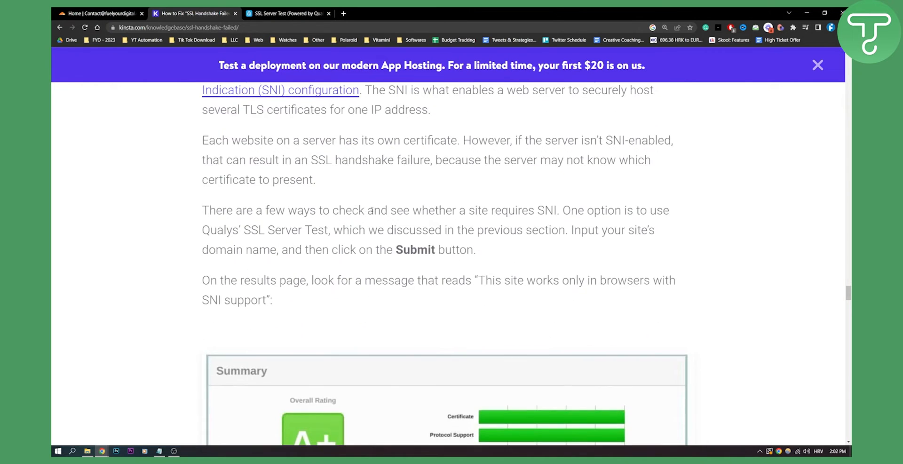
scroll("down", 3)
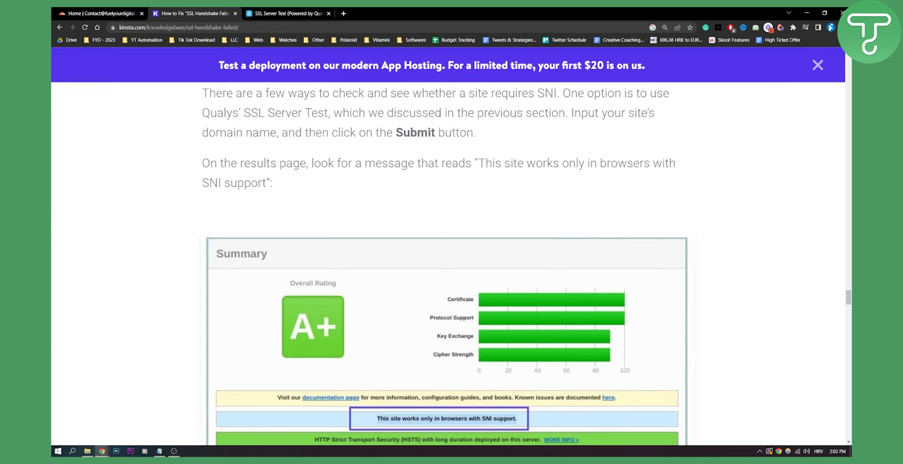
left_click(285, 13)
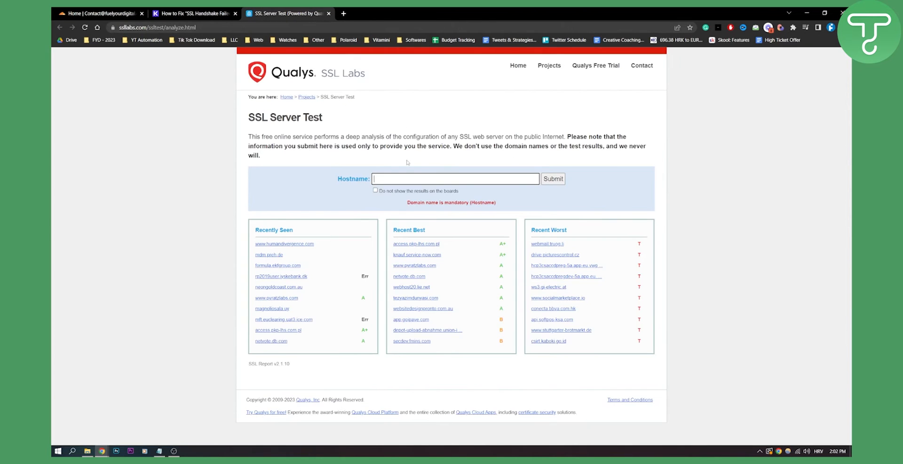
left_click(195, 13)
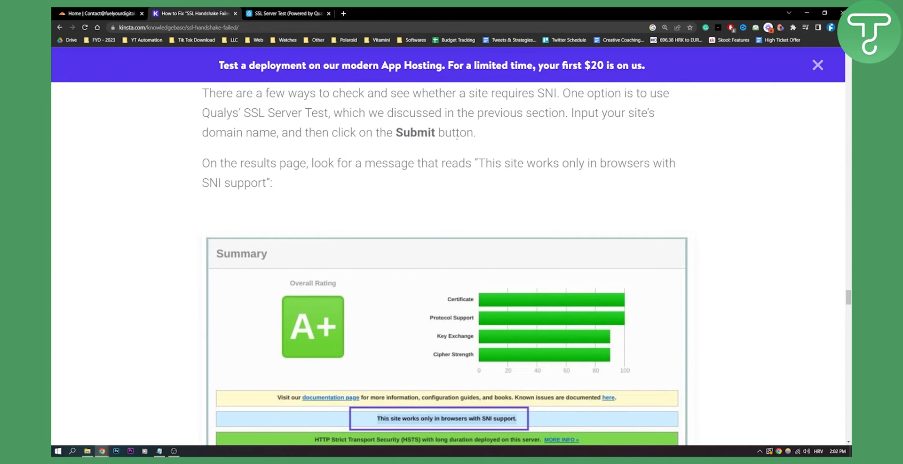
mouse_move(330, 180)
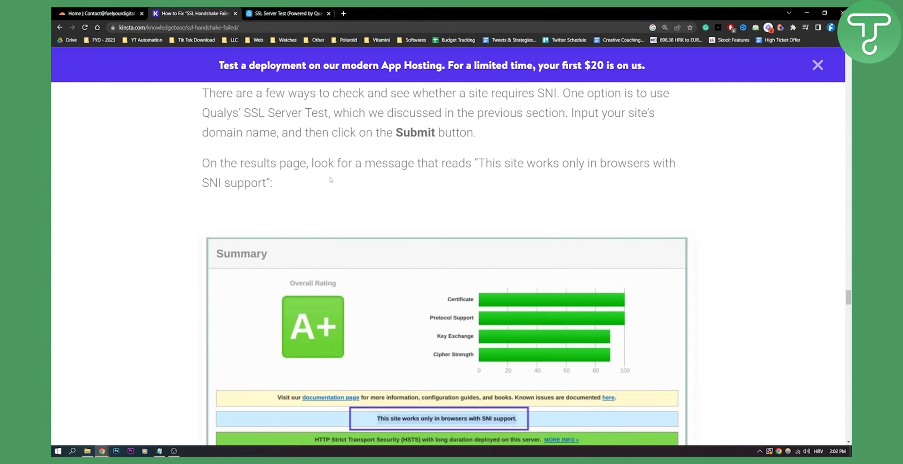
mouse_move(373, 168)
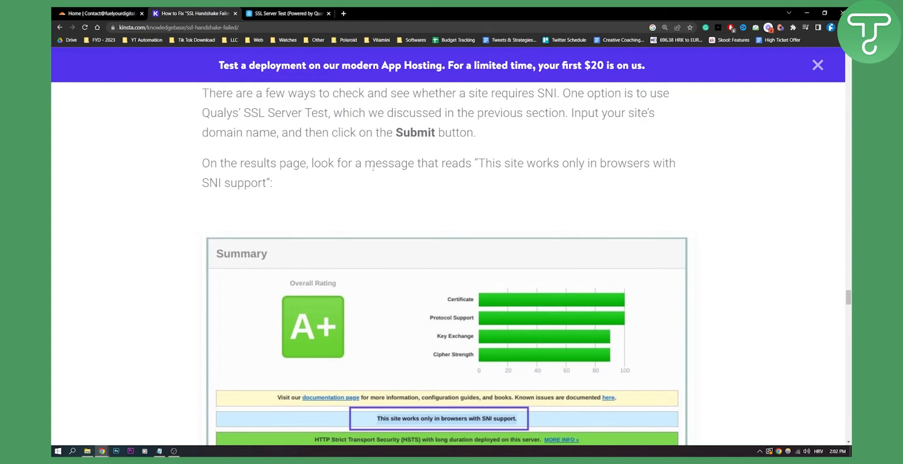
mouse_move(367, 183)
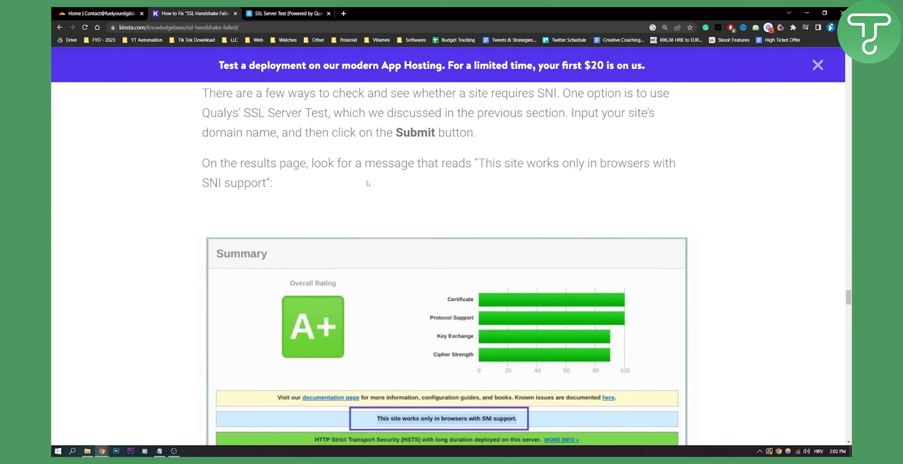
Step: Scroll past the OpenSSL s_client SNI commands to the '5. Make Sure the Cipher Suites Match' heading
scroll("down", 3)
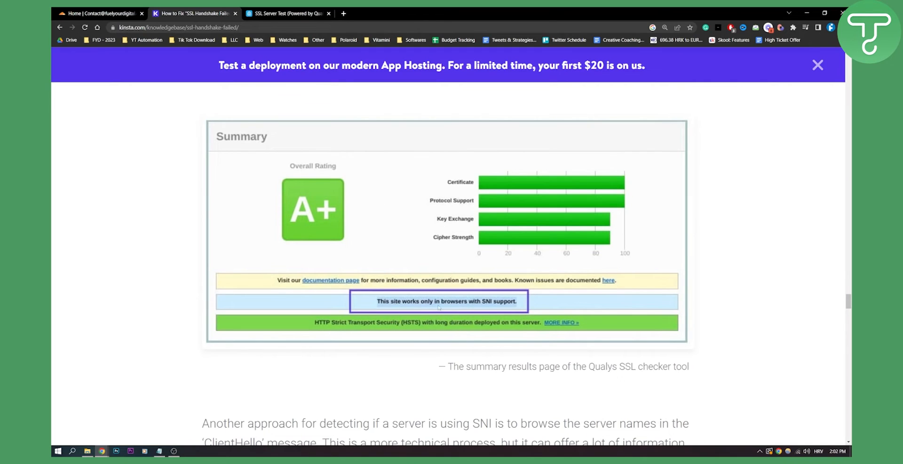
scroll("down", 3)
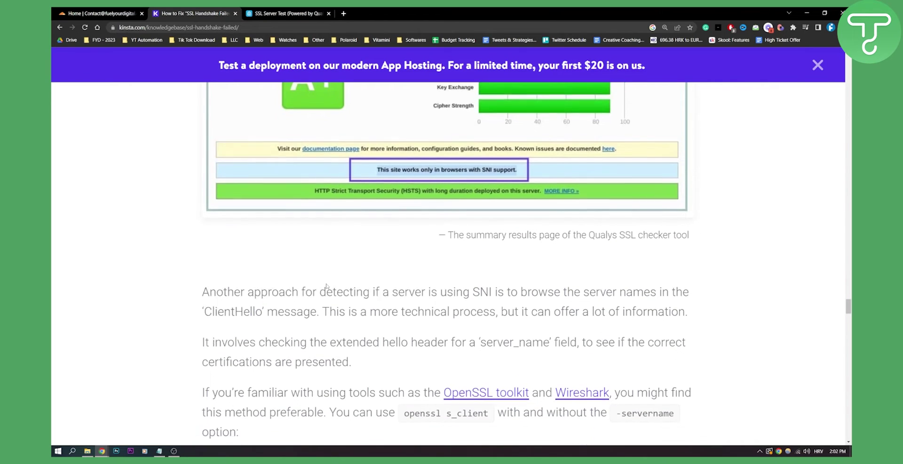
scroll("down", 3)
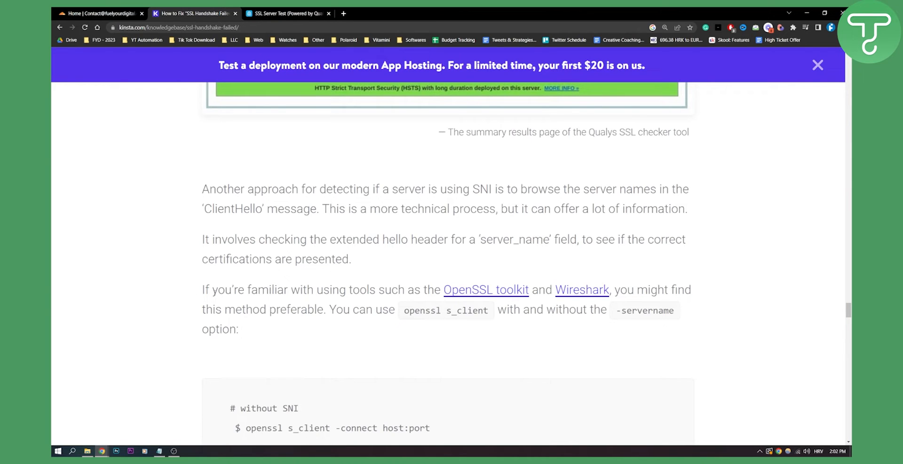
scroll("down", 3)
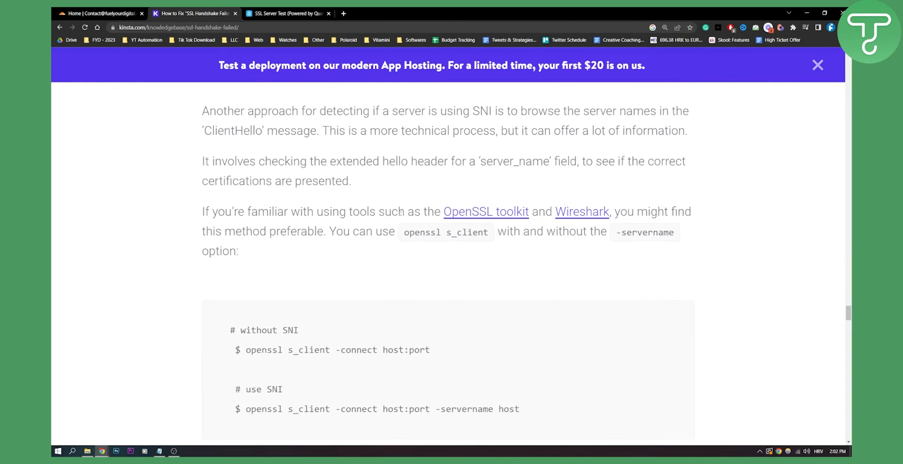
mouse_move(485, 211)
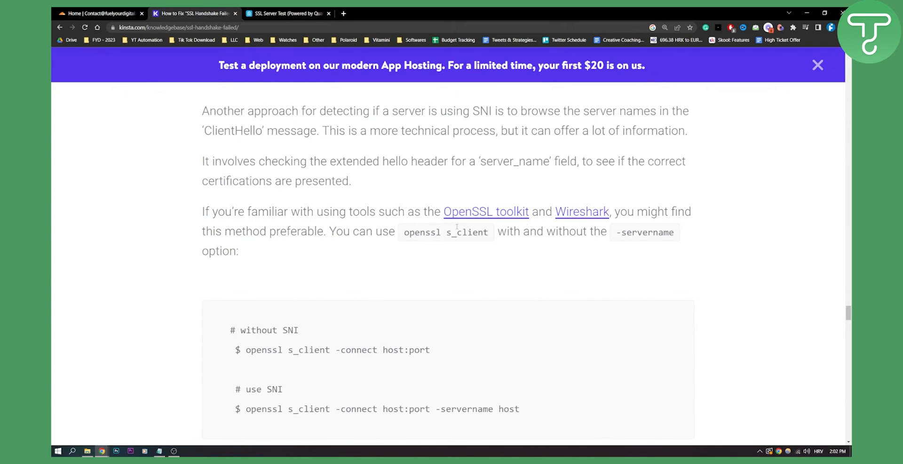
mouse_move(499, 262)
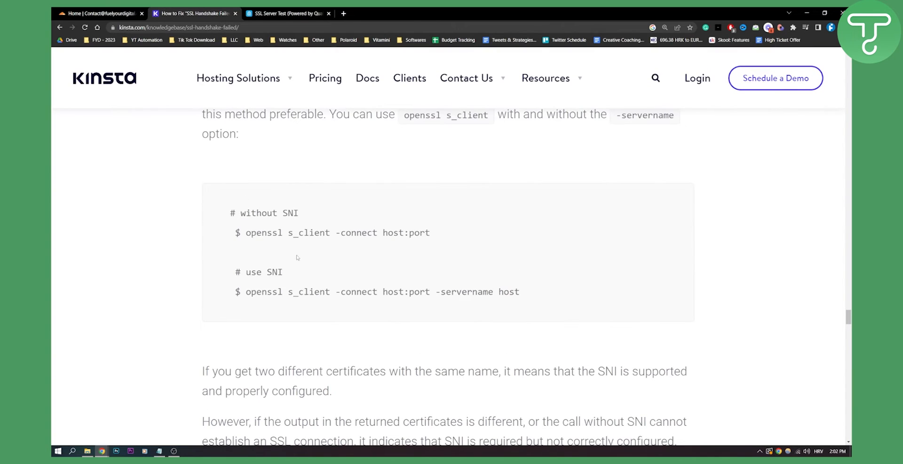
scroll("down", 3)
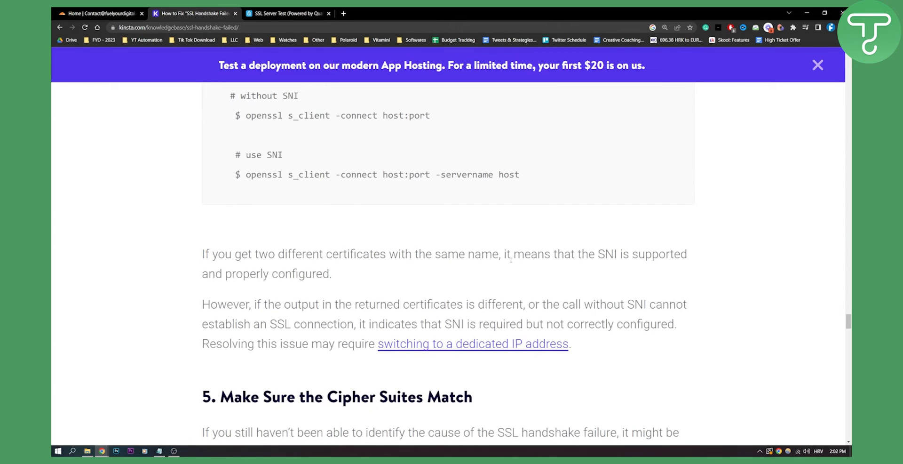
mouse_move(314, 295)
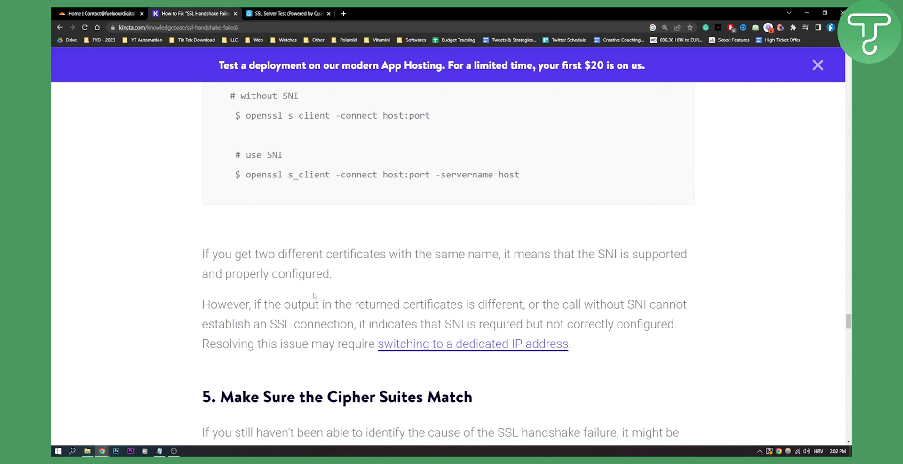
mouse_move(336, 292)
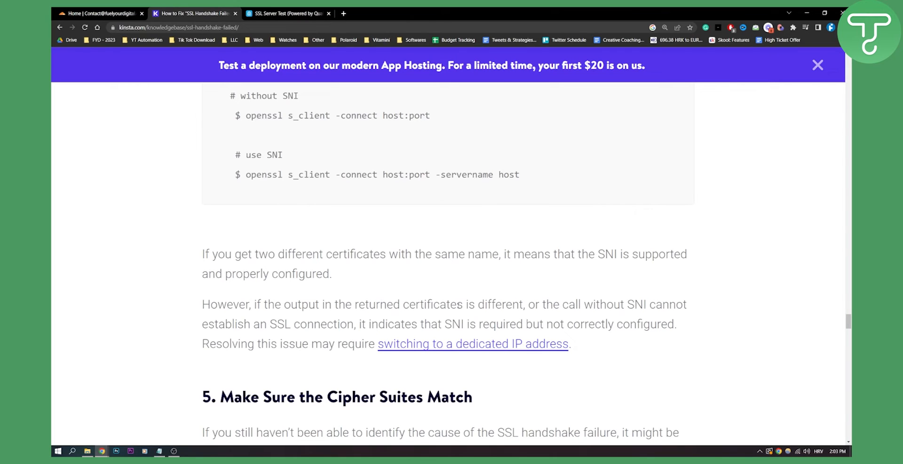
mouse_move(526, 295)
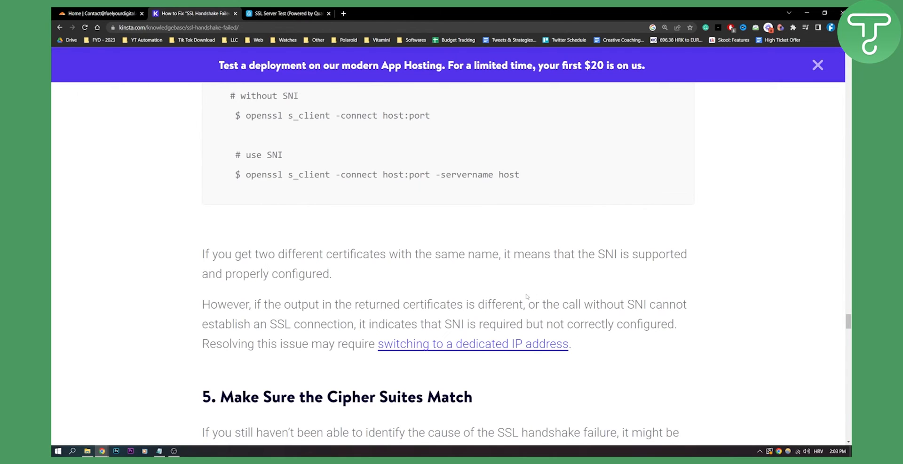
scroll("down", 3)
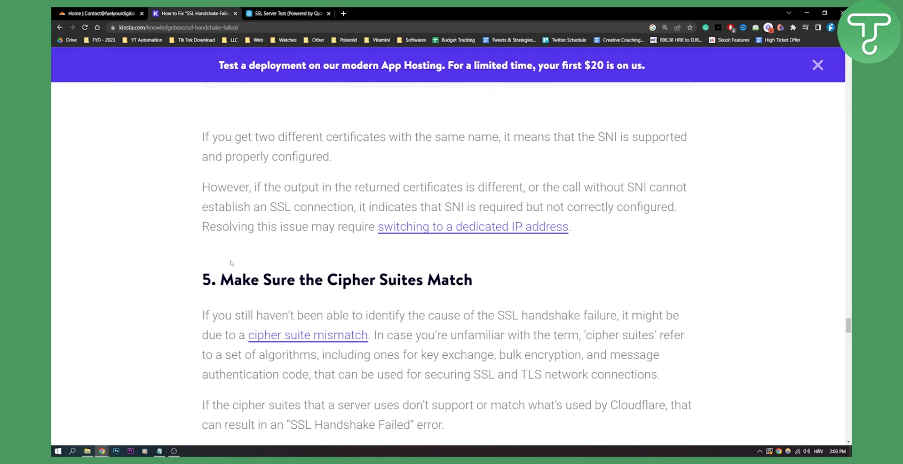
Step: Scroll through the cipher suite mismatch explanation to the Qualys Cipher Suites report screenshot
left_click(817, 65)
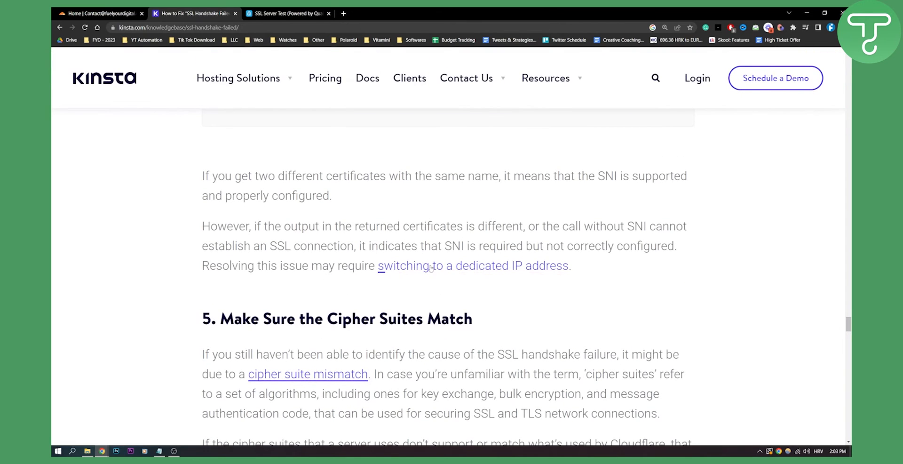
mouse_move(429, 265)
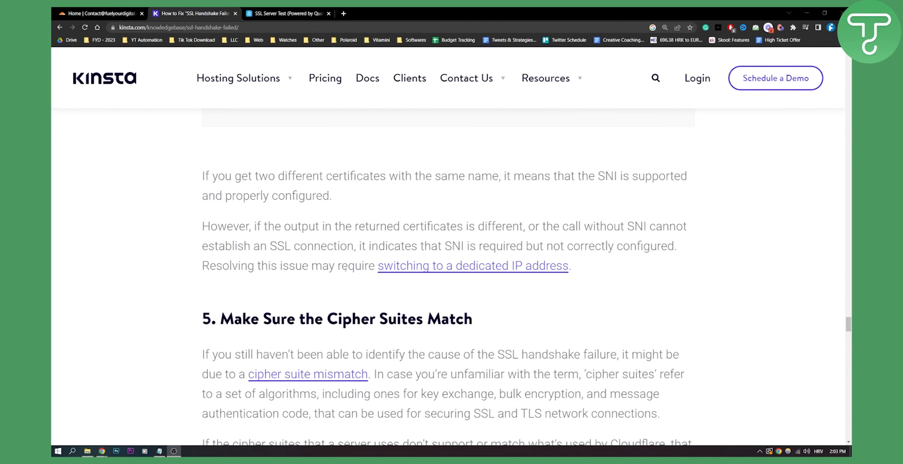
scroll("down", 3)
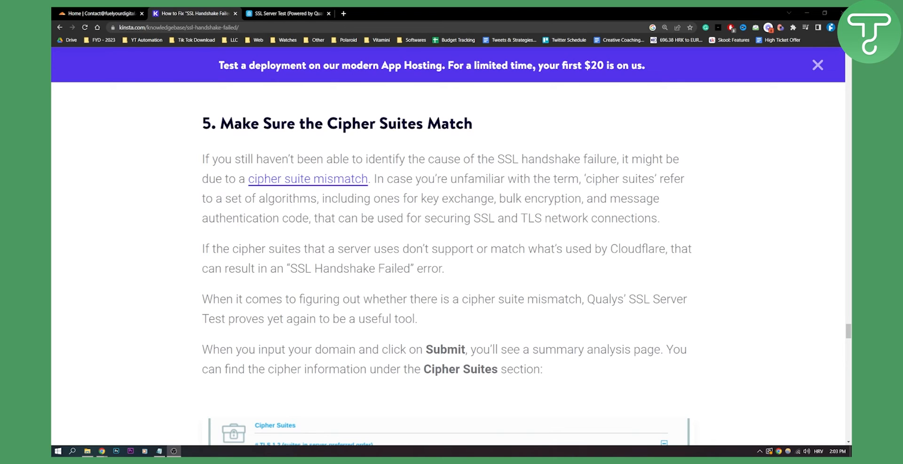
scroll("down", 3)
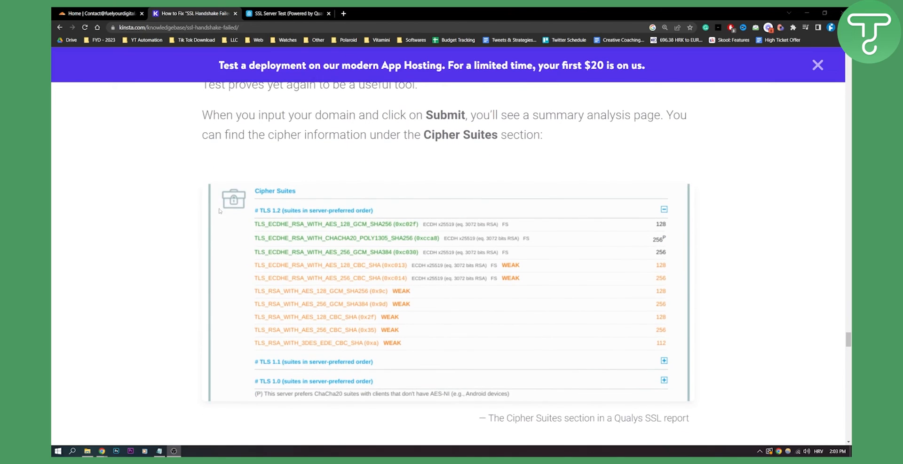
left_click(817, 65)
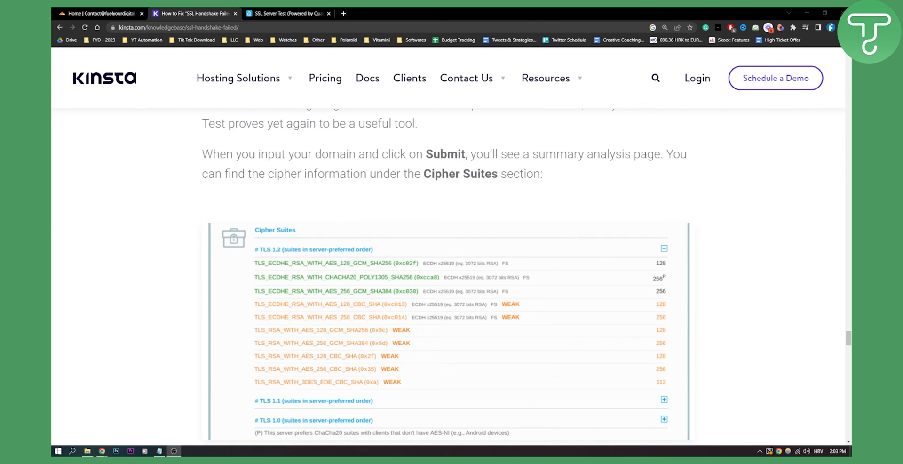
mouse_move(478, 188)
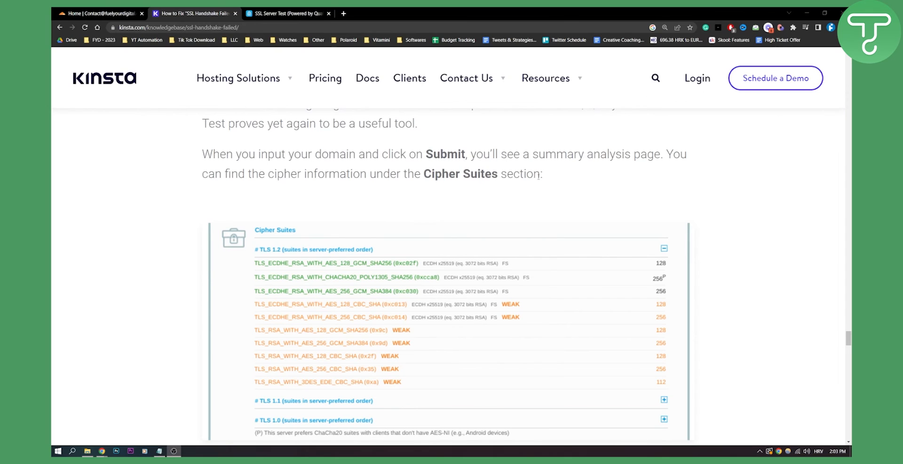
Step: Scroll past the cipher suites figure and tweet quote to the Summary heading
scroll("down", 3)
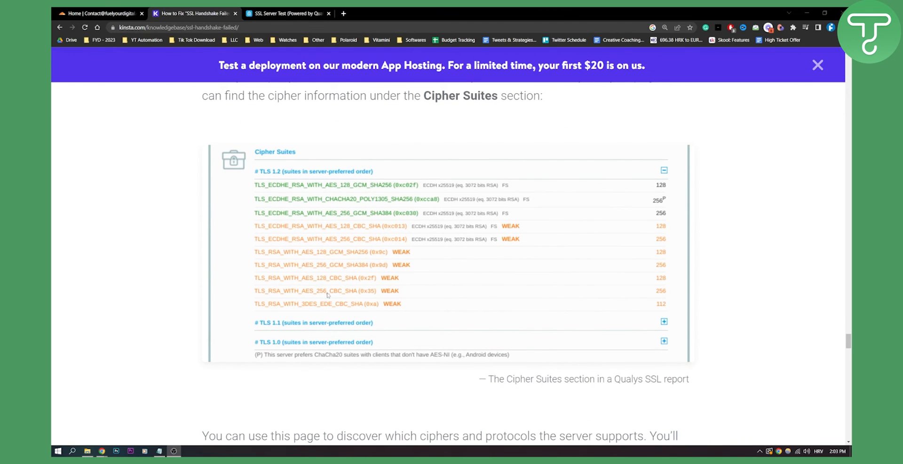
mouse_move(499, 233)
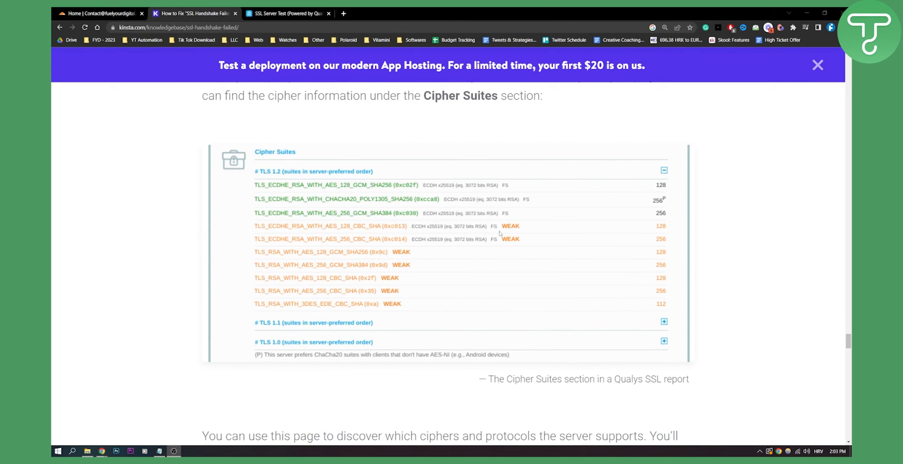
mouse_move(354, 277)
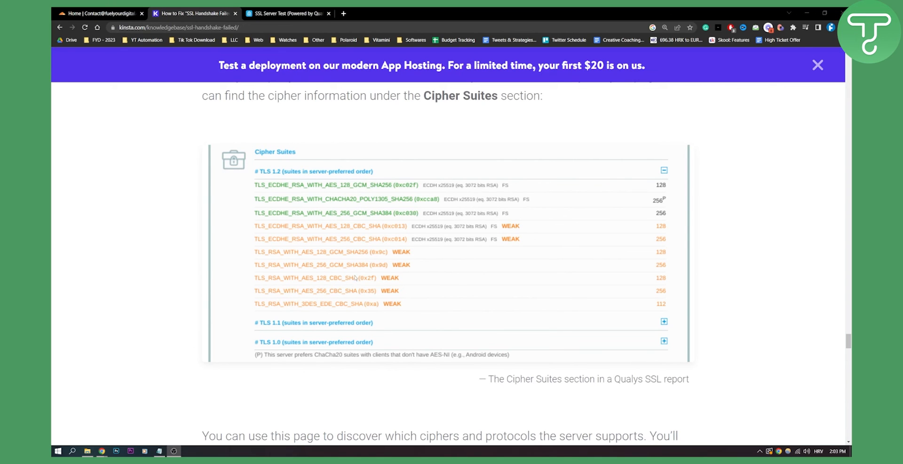
scroll("down", 3)
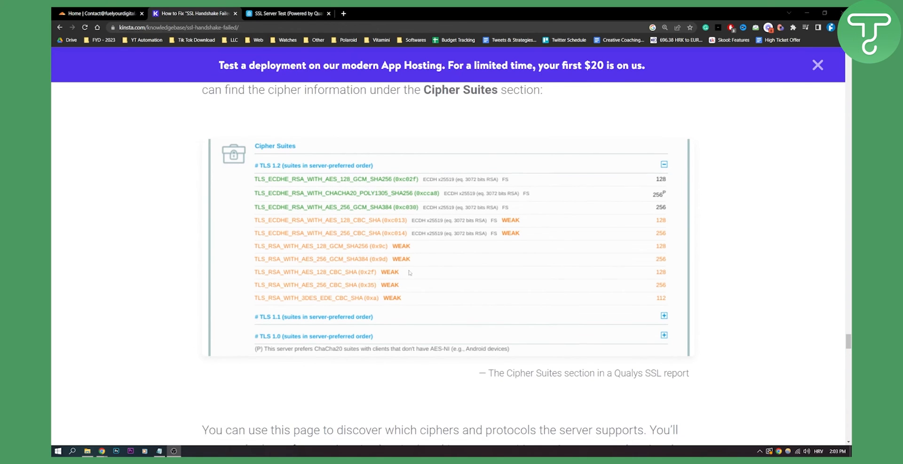
scroll("down", 3)
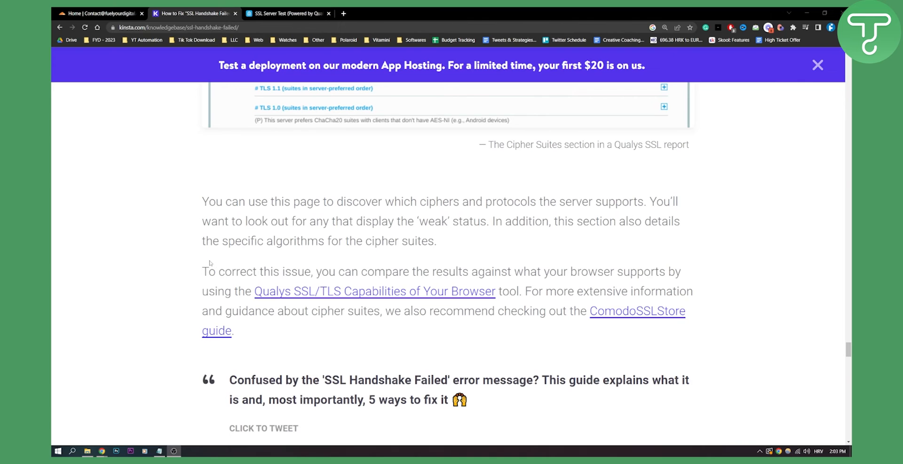
scroll("down", 3)
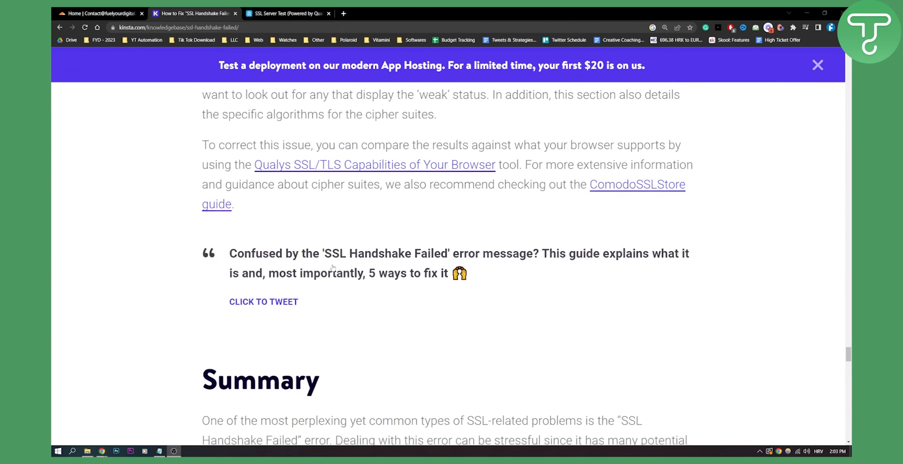